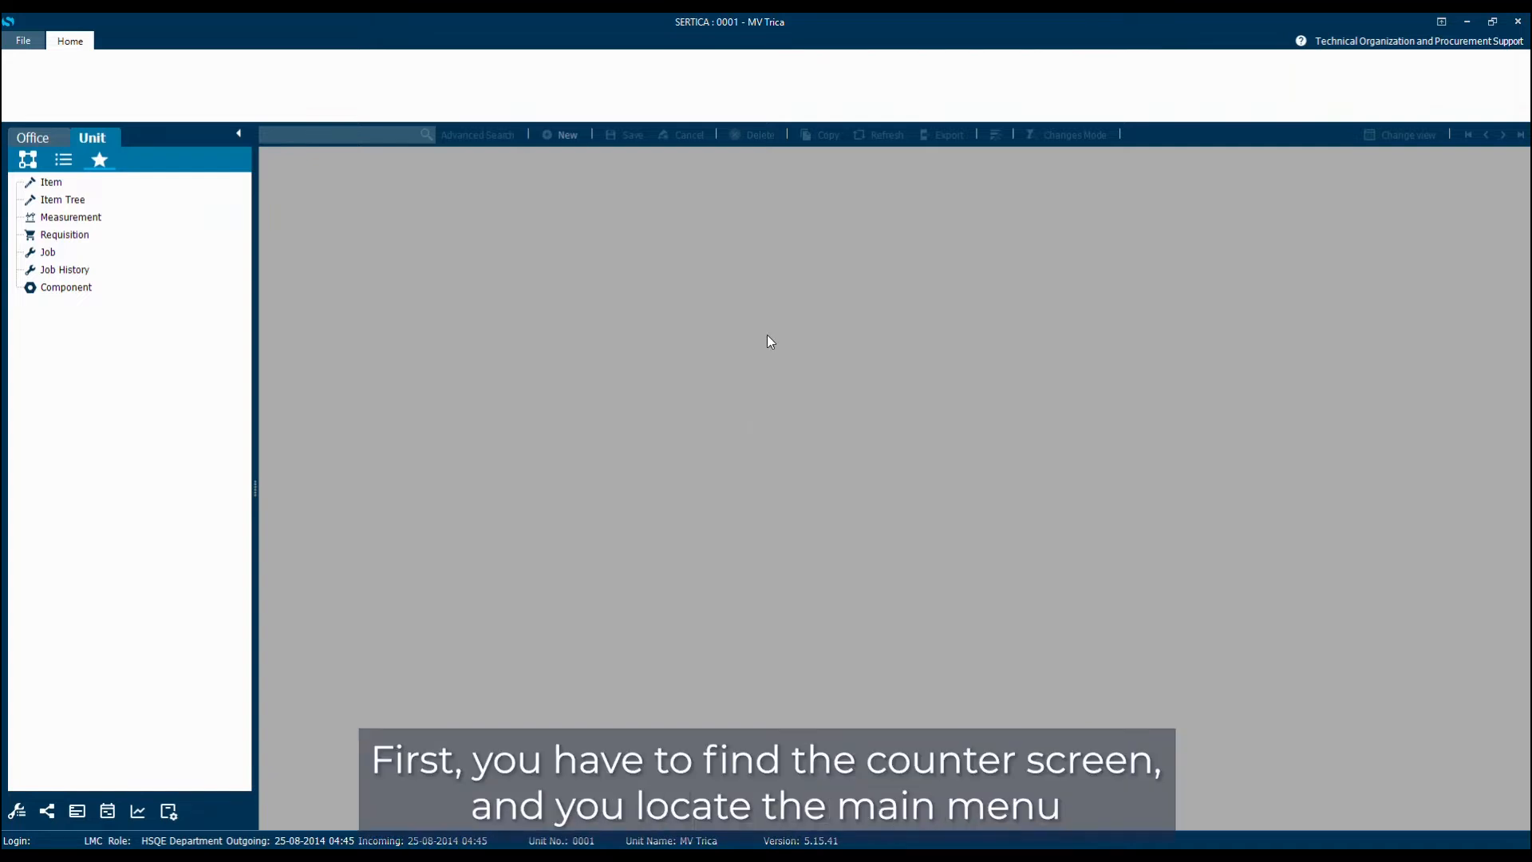
{"action": "mouse_move", "coordinate": [355, 246]}
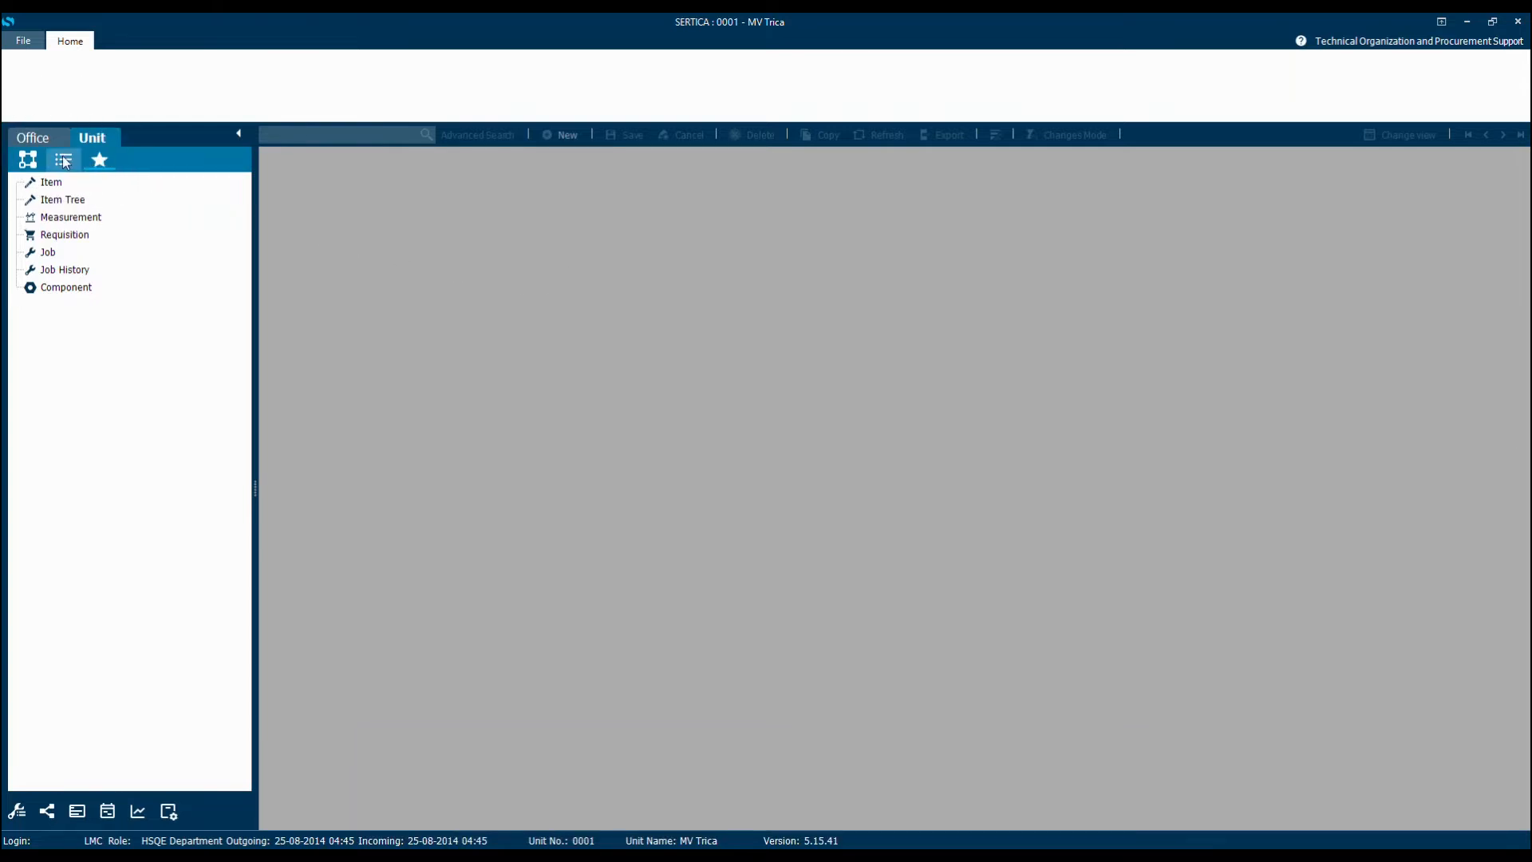
Show the full module list, expand Counter Info and open the Counter screen.
{"action": "left_click", "coordinate": [62, 160]}
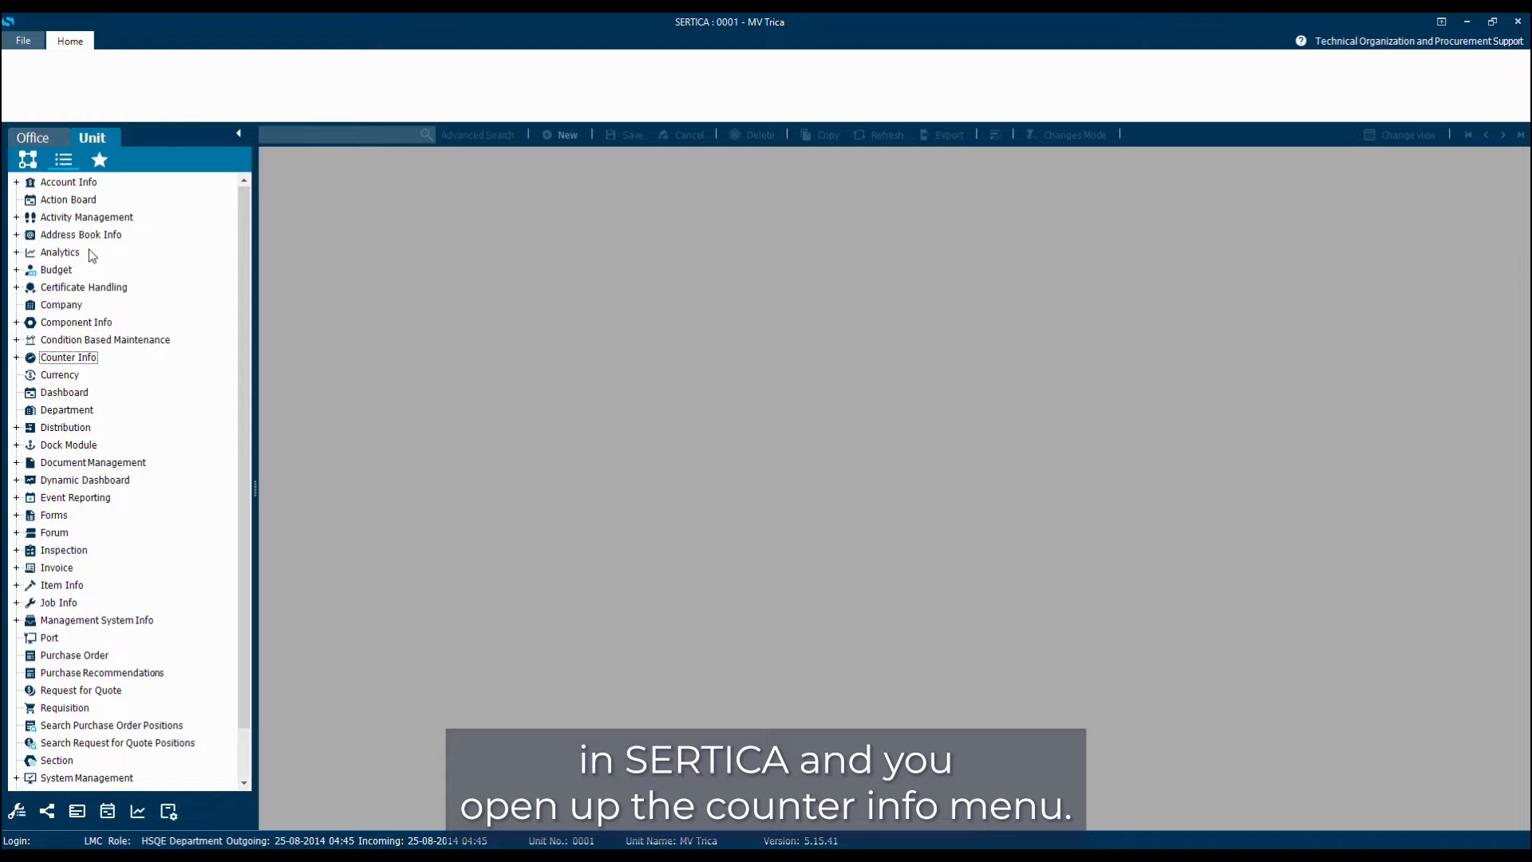
{"action": "mouse_move", "coordinate": [16, 364]}
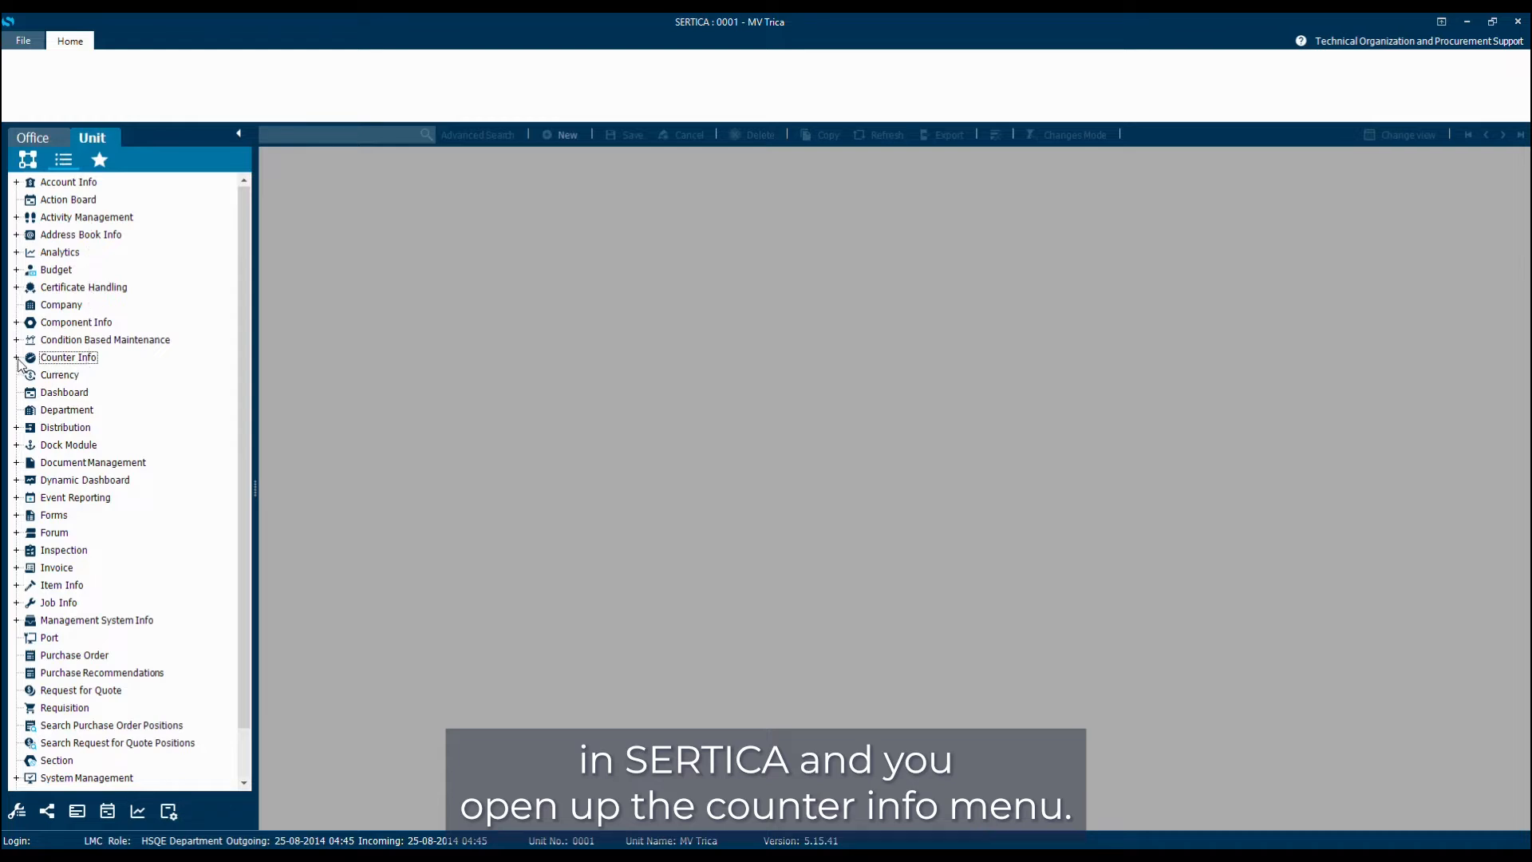
{"action": "left_click", "coordinate": [16, 356]}
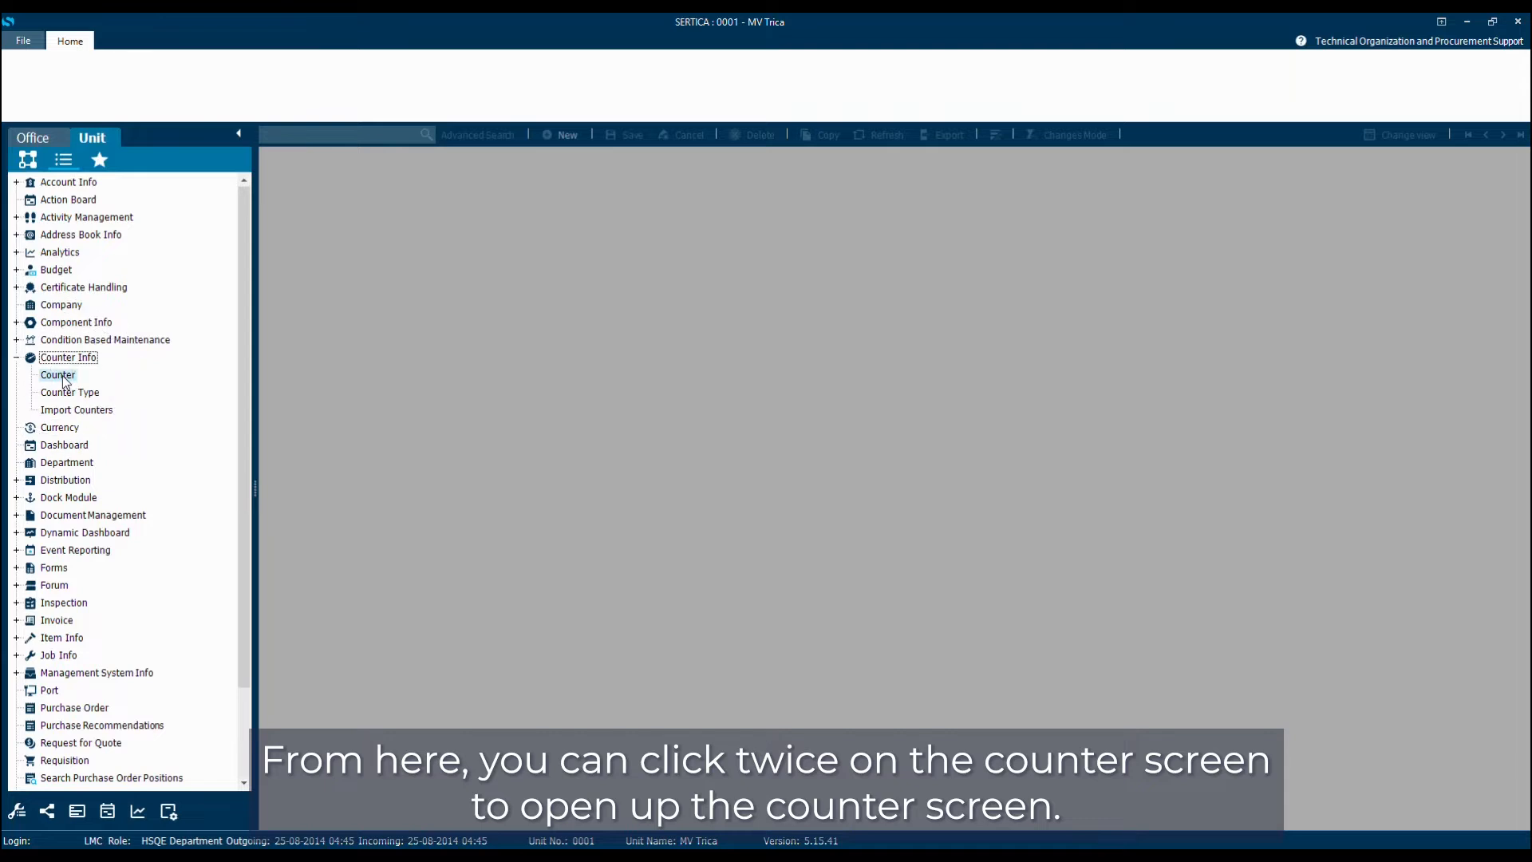
{"action": "double_click", "coordinate": [57, 373]}
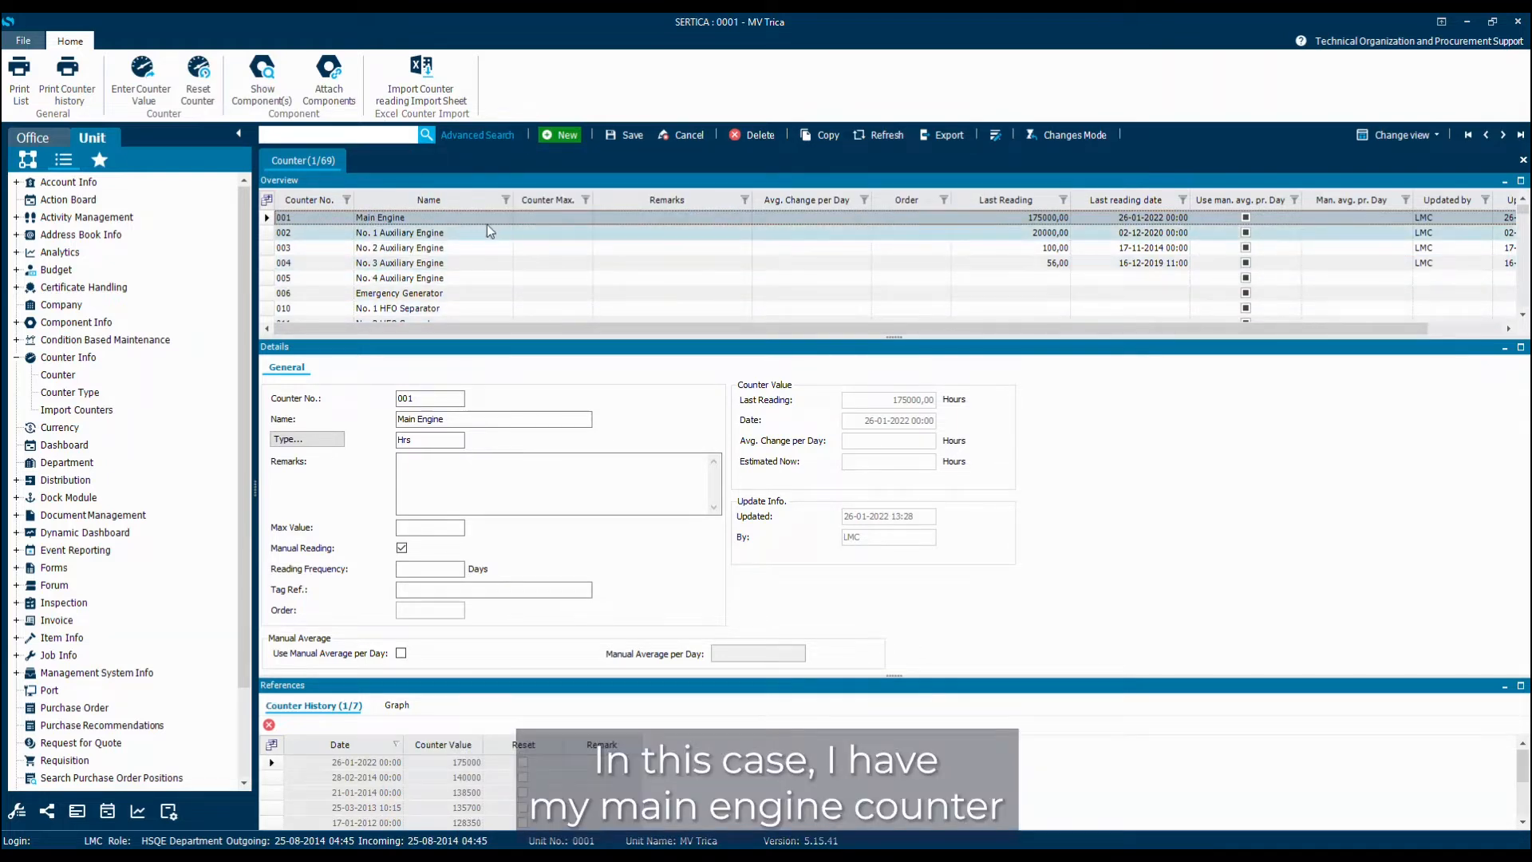
{"action": "mouse_move", "coordinate": [437, 238]}
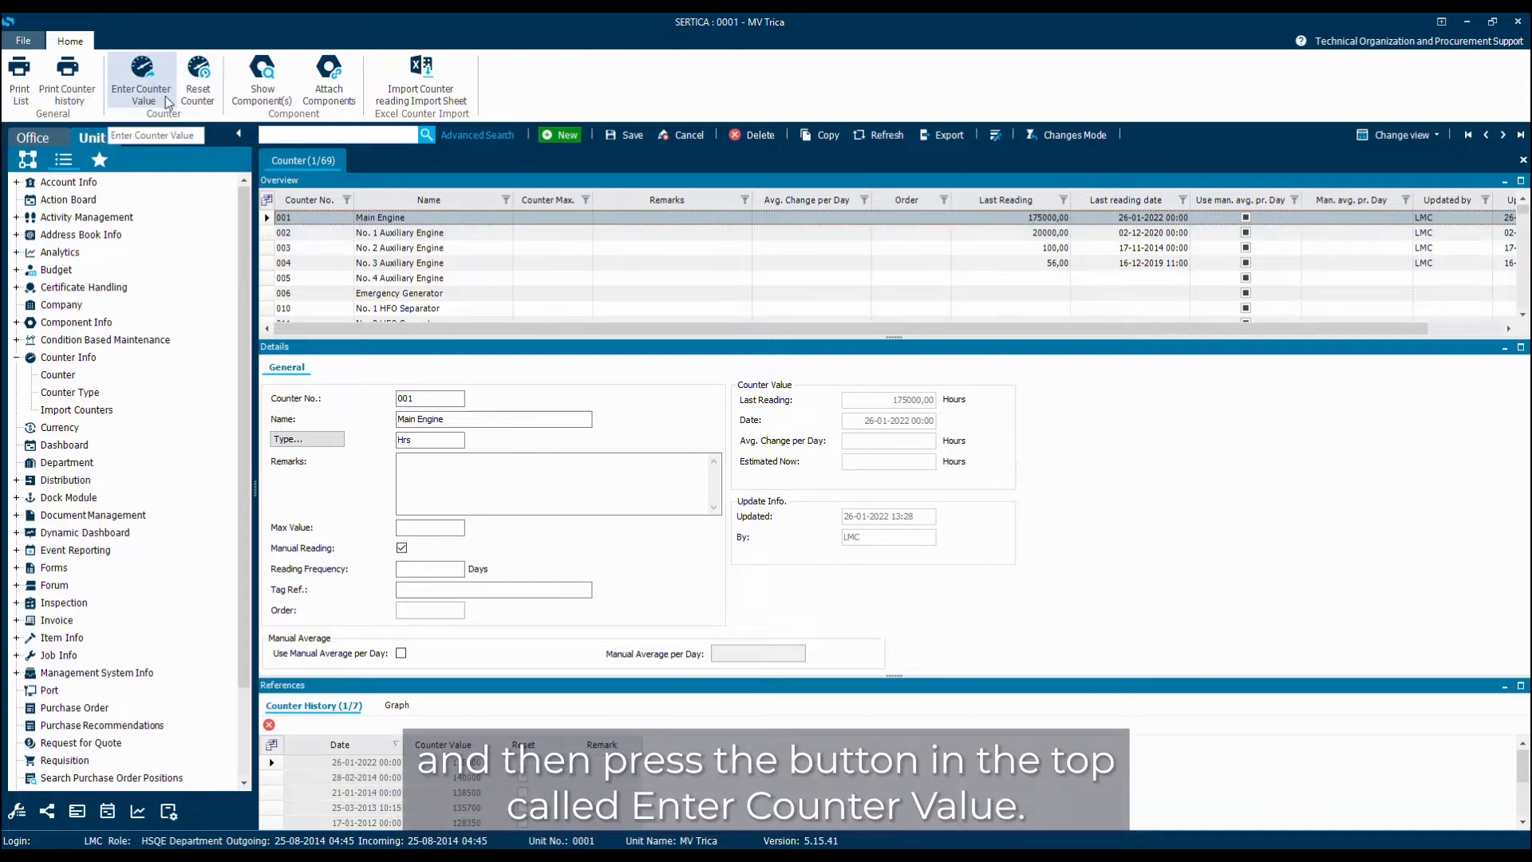
Enter a new Main Engine reading of 175500 hours dated 09-03-2022 and save it.
{"action": "left_click", "coordinate": [141, 81]}
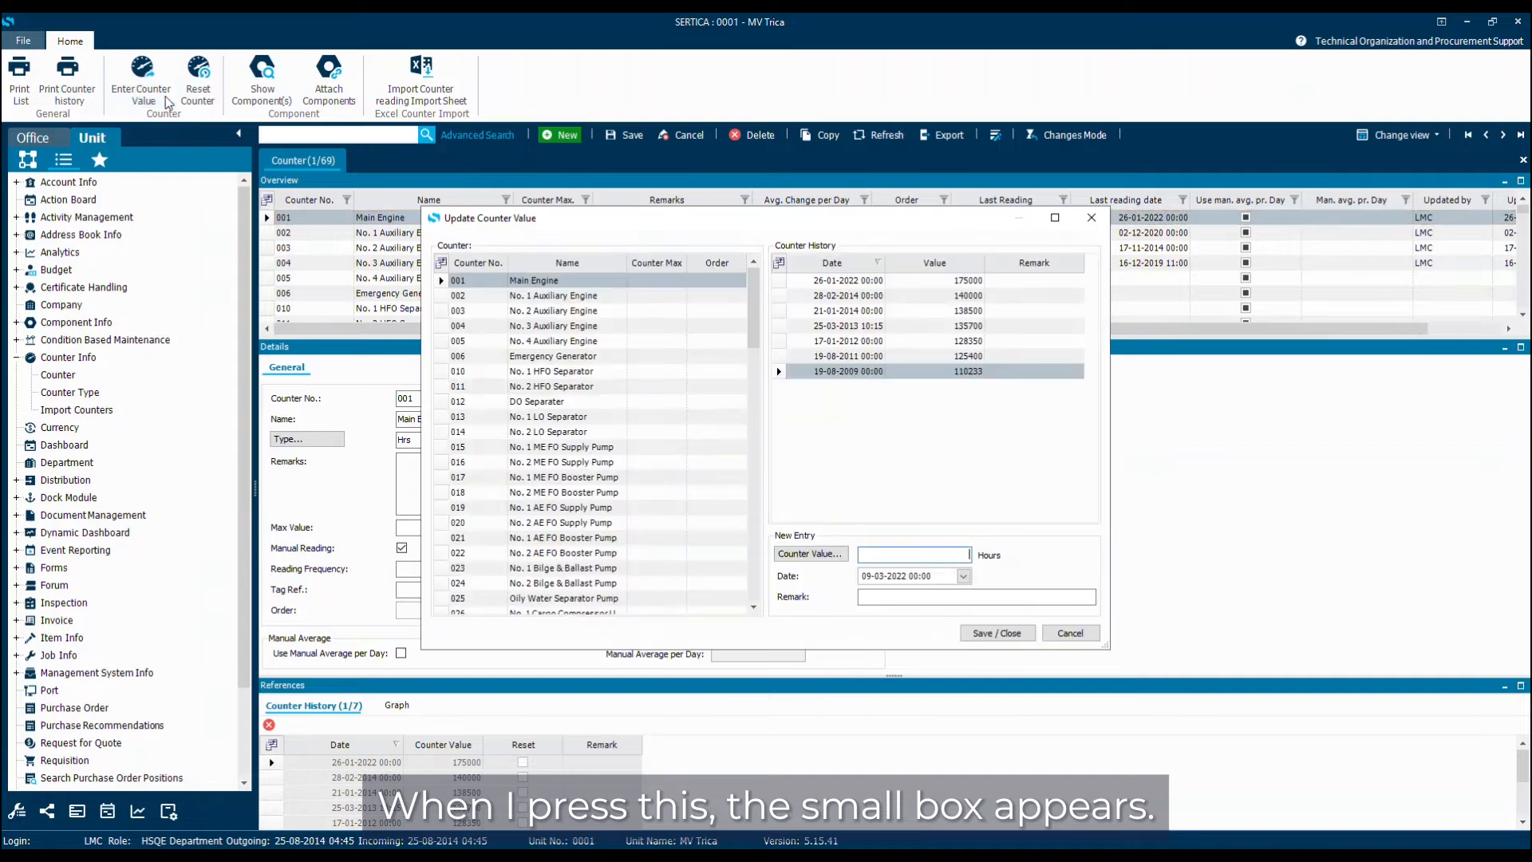
{"action": "left_click", "coordinate": [880, 325]}
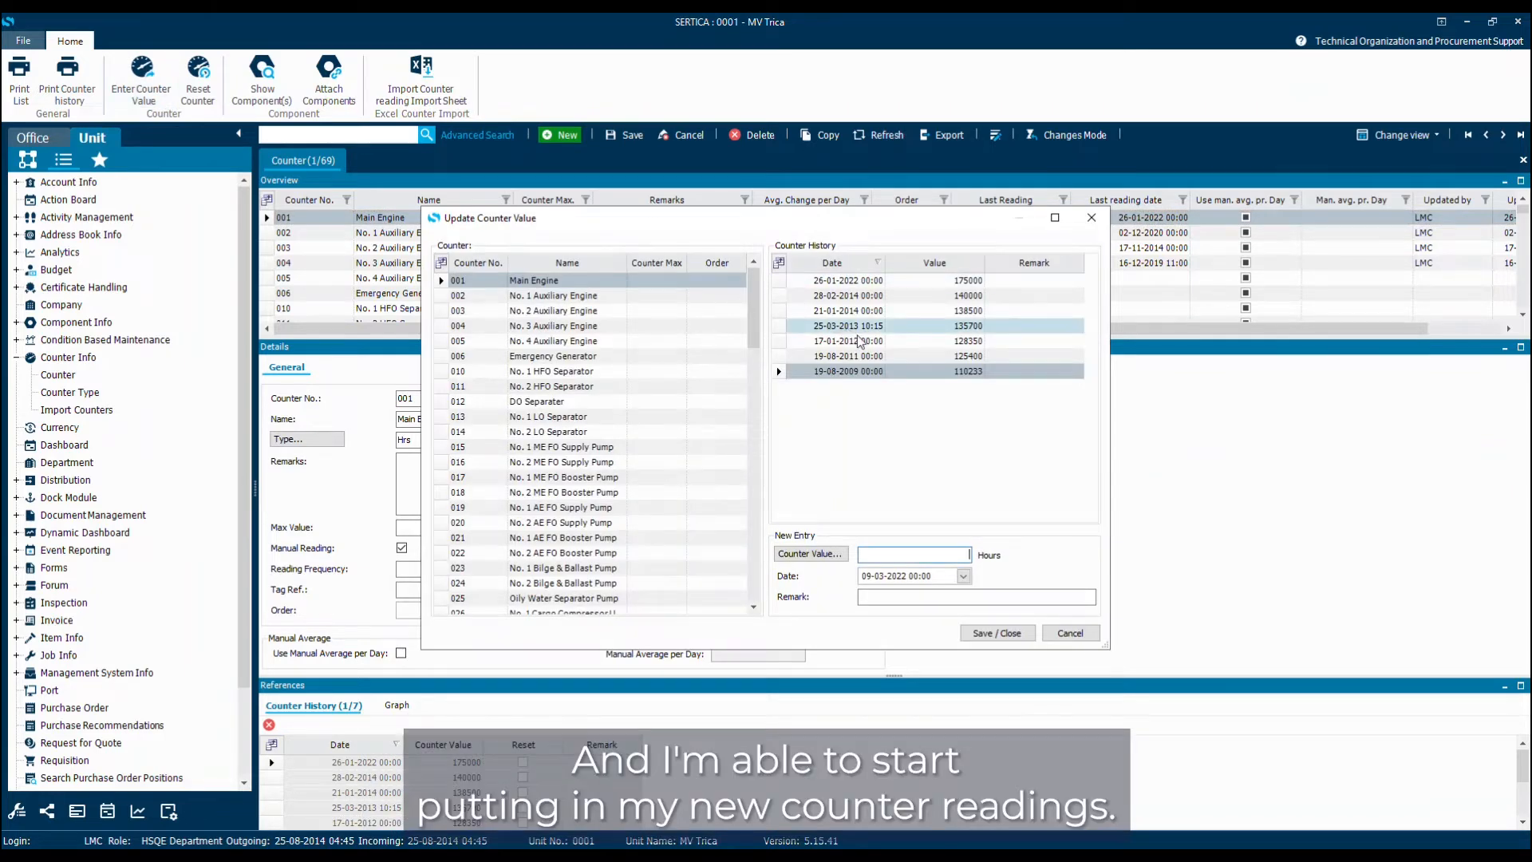
{"action": "left_click", "coordinate": [913, 554]}
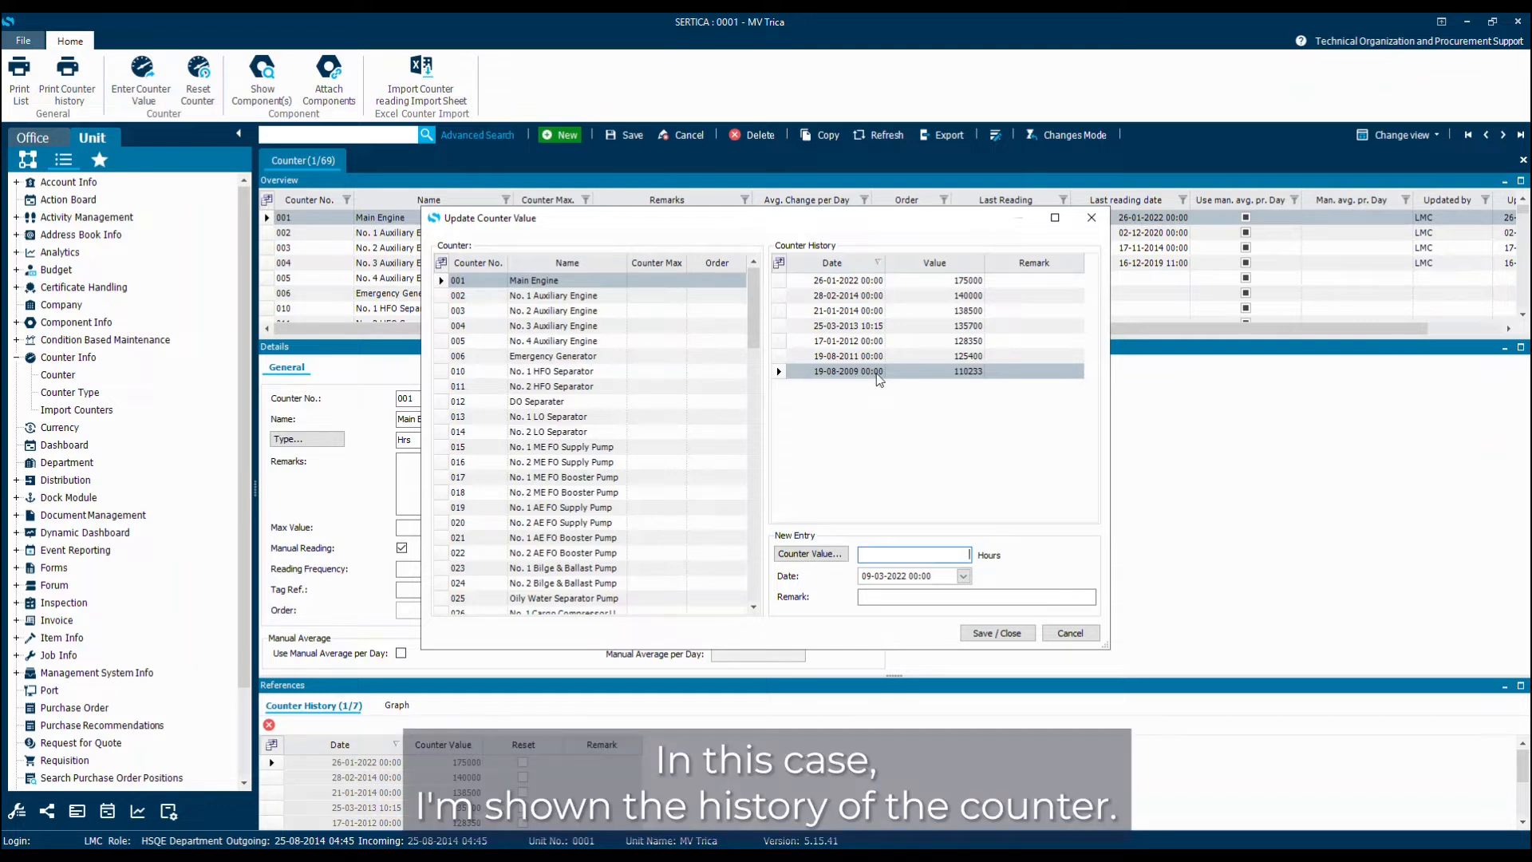
{"action": "mouse_move", "coordinate": [852, 389]}
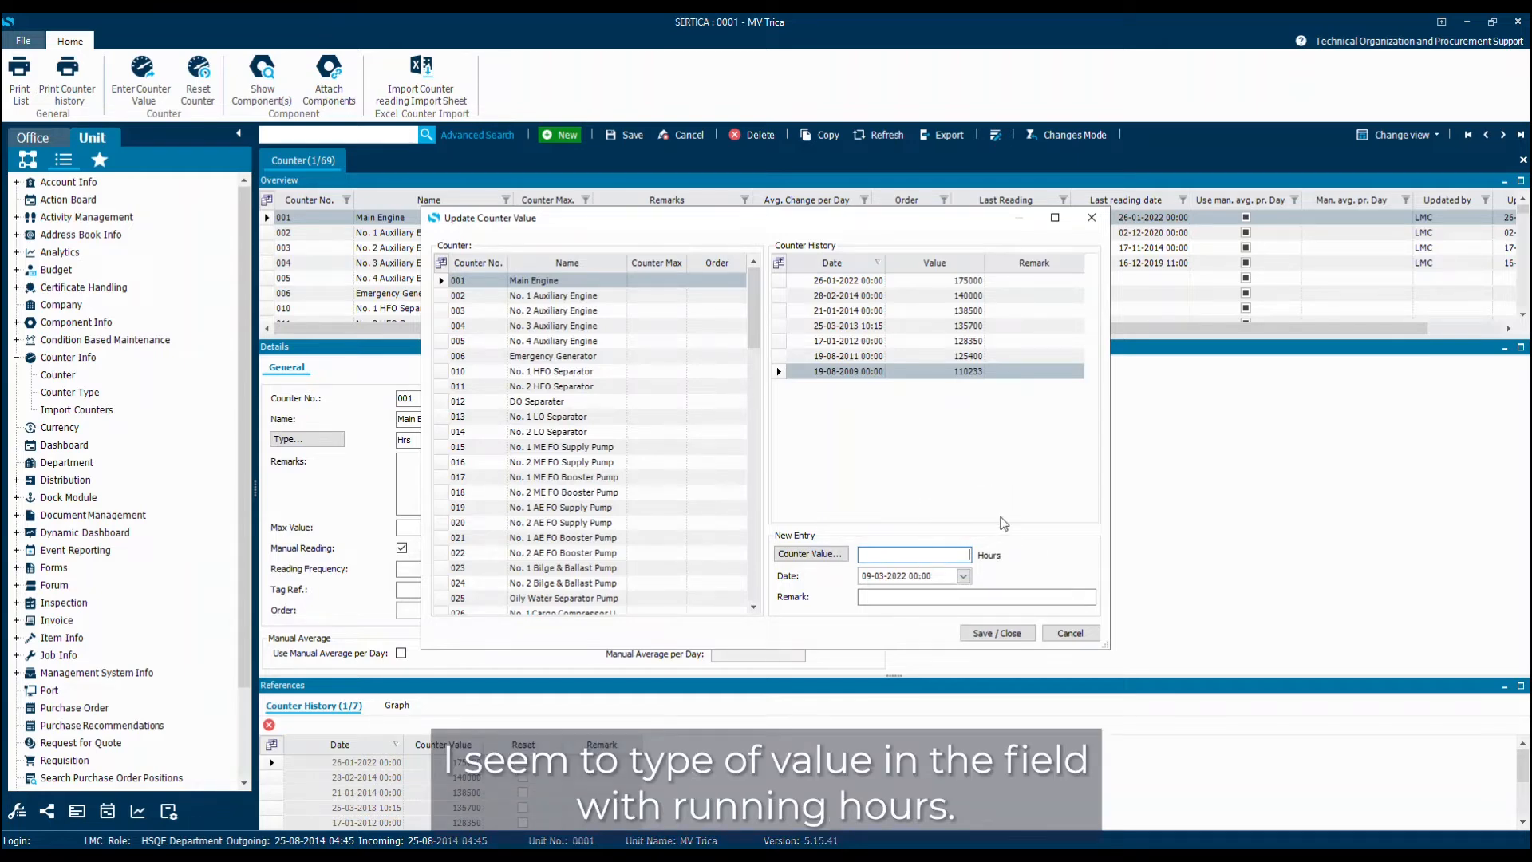
{"action": "type", "text": "175"}
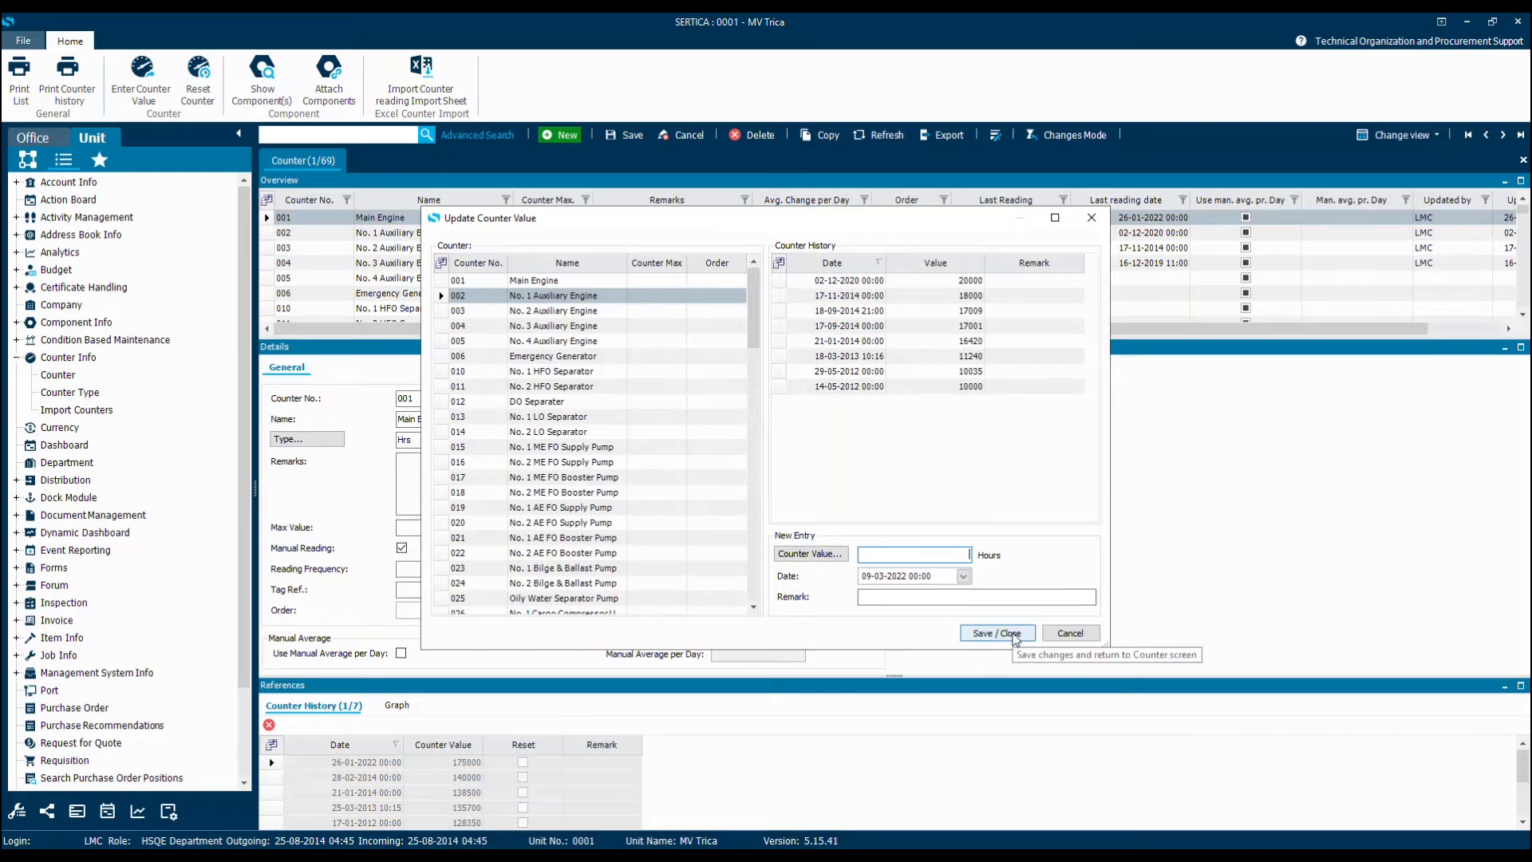
{"action": "left_click", "coordinate": [996, 632]}
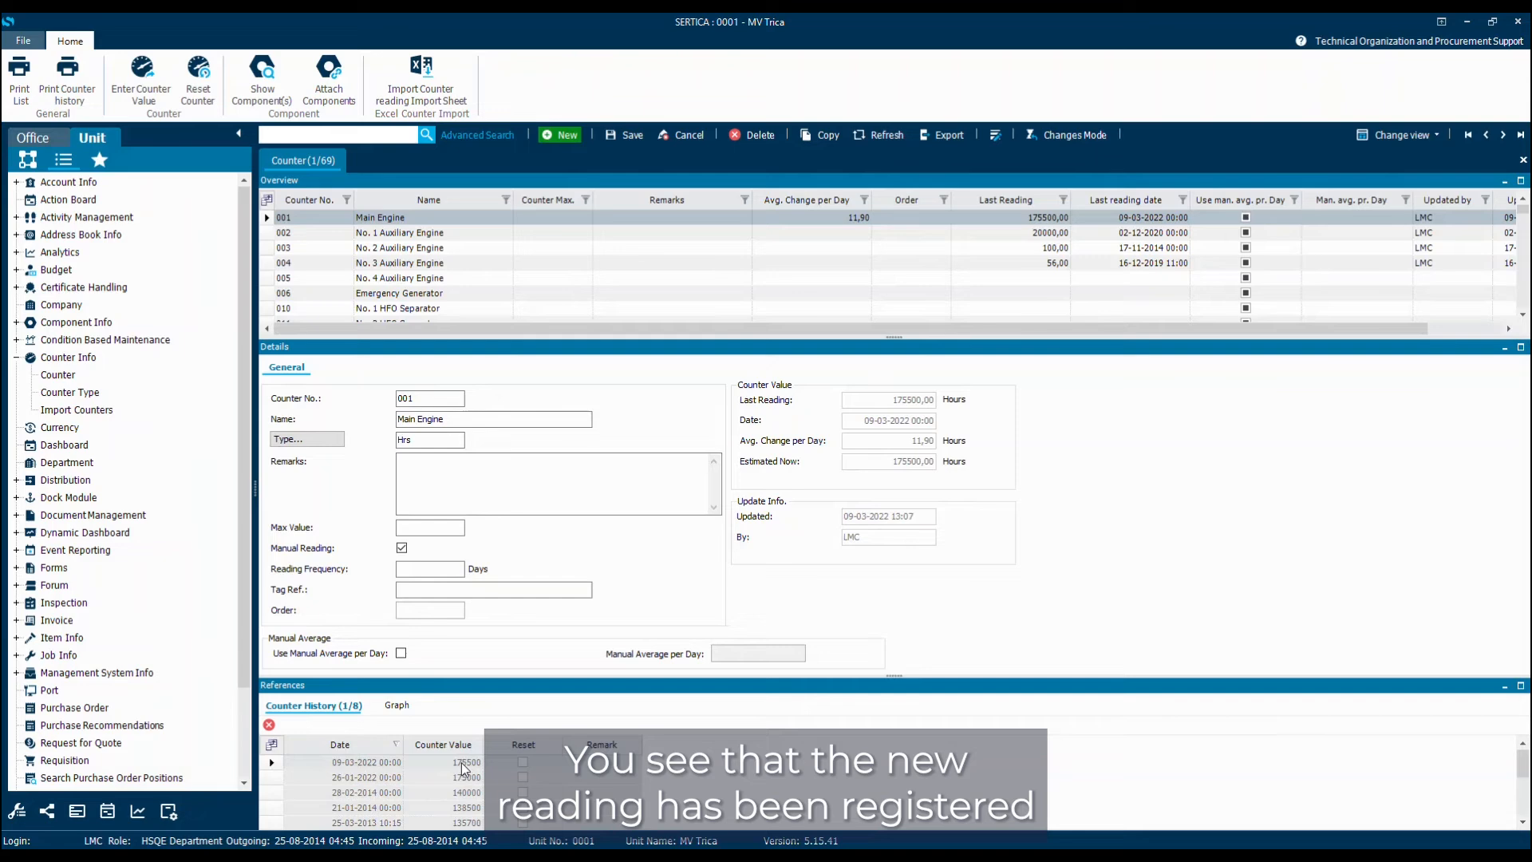
{"action": "mouse_move", "coordinate": [686, 577]}
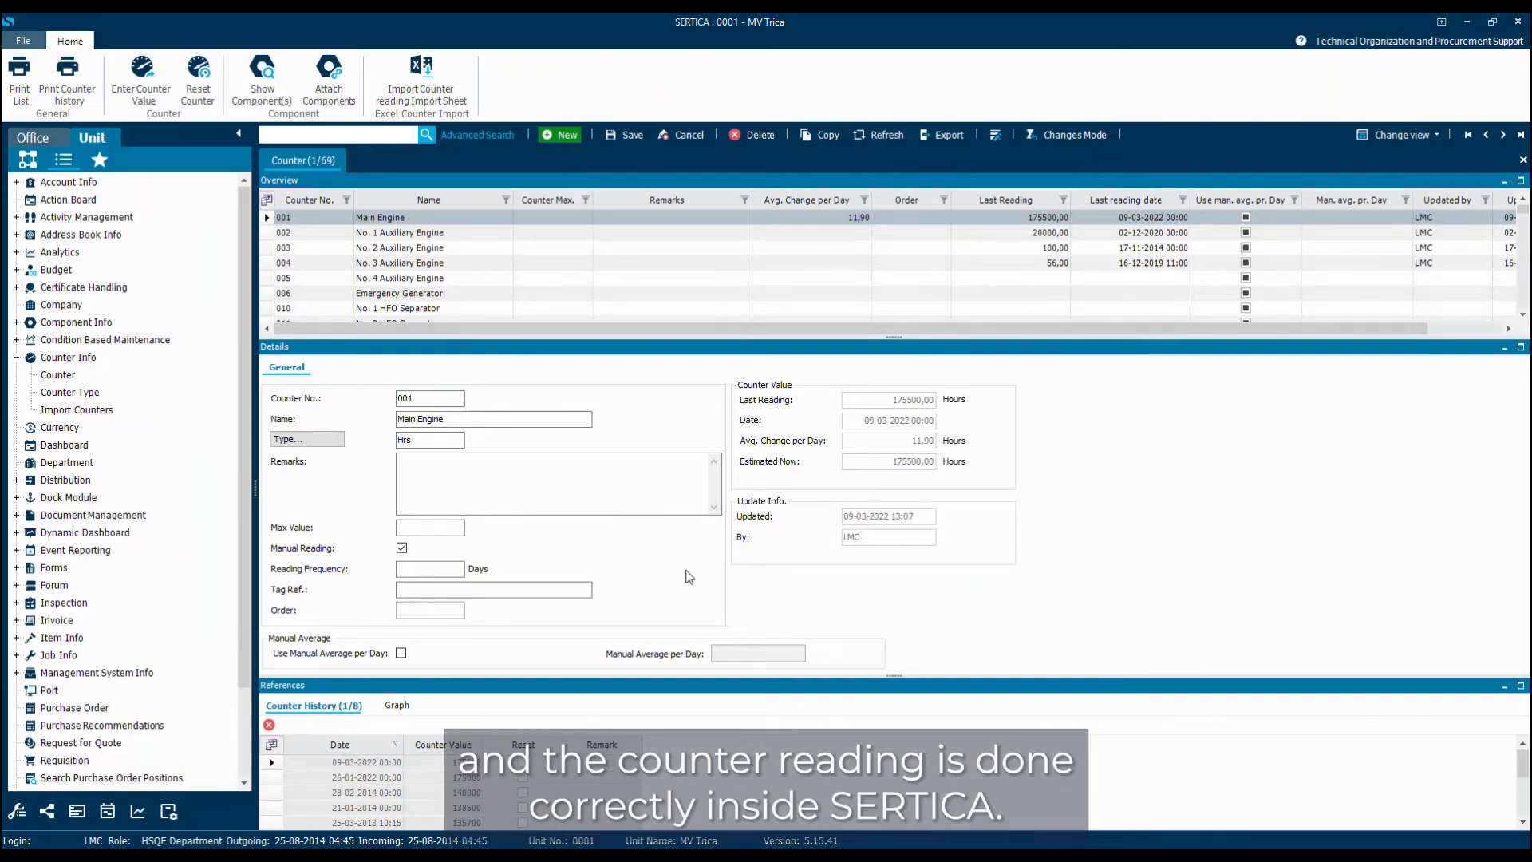